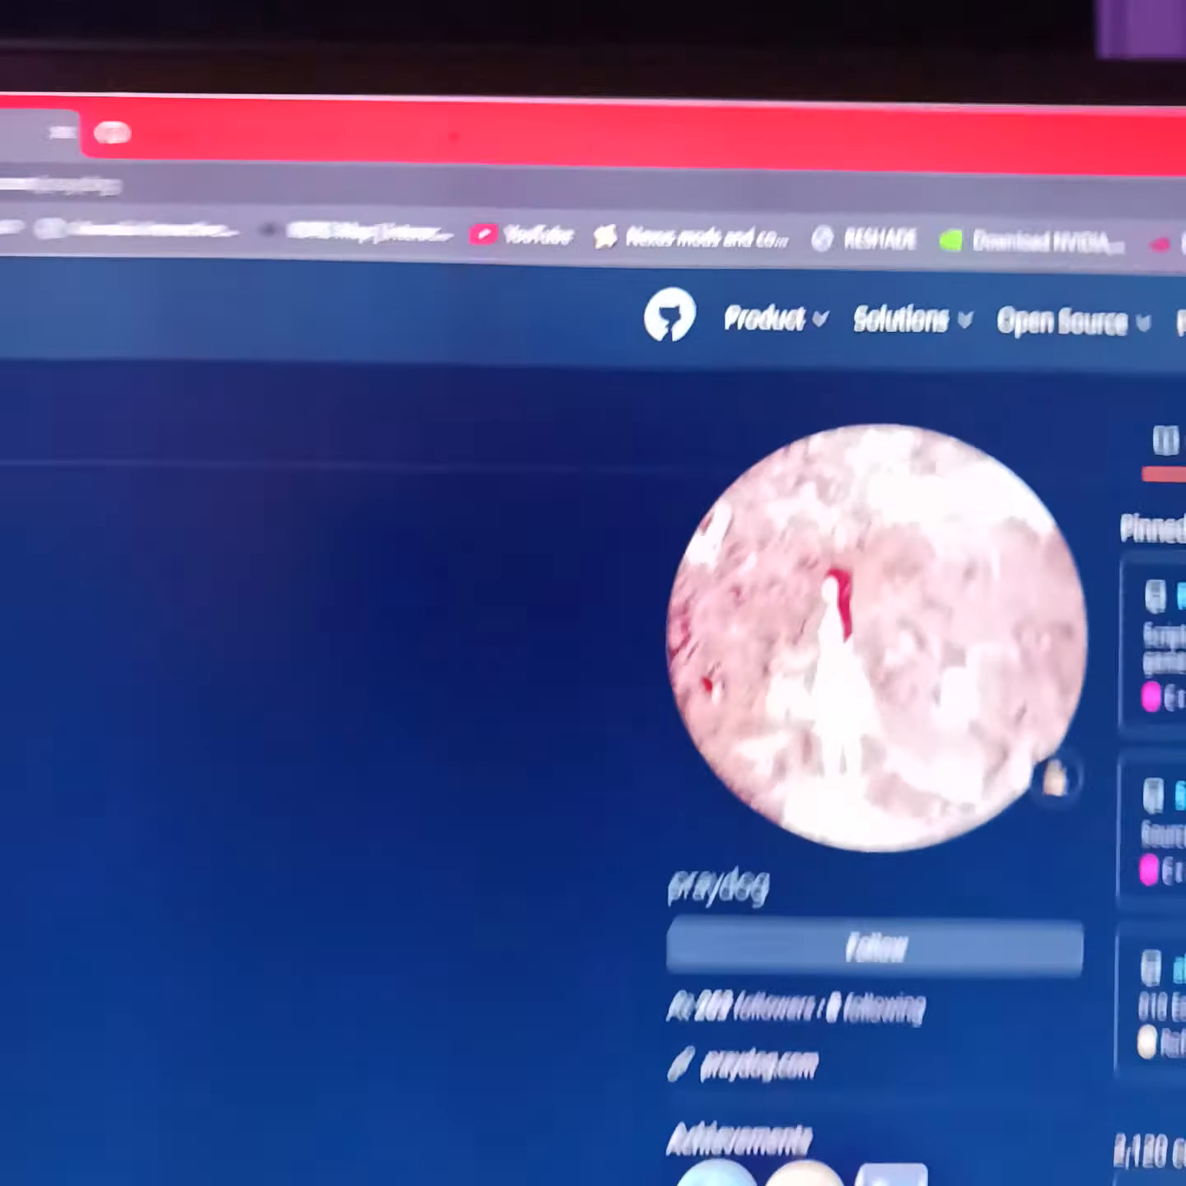
# - Navigate from the praydog profile to REFramework's Releases page and view the RE7/RE8 motion controls notes
pyautogui.scroll(-3)
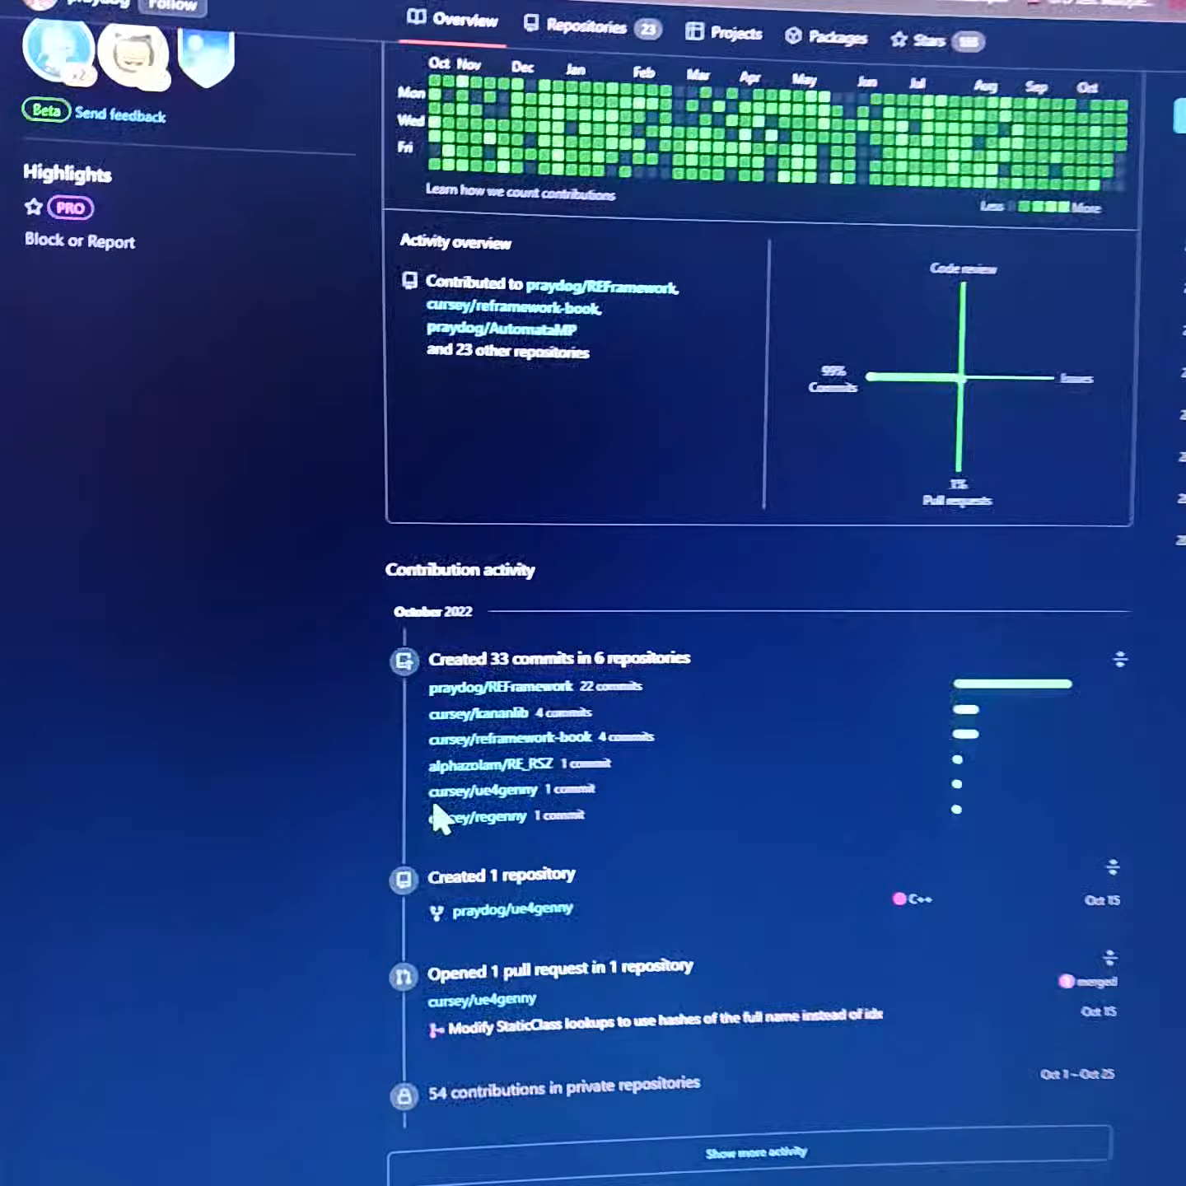
pyautogui.scroll(-3)
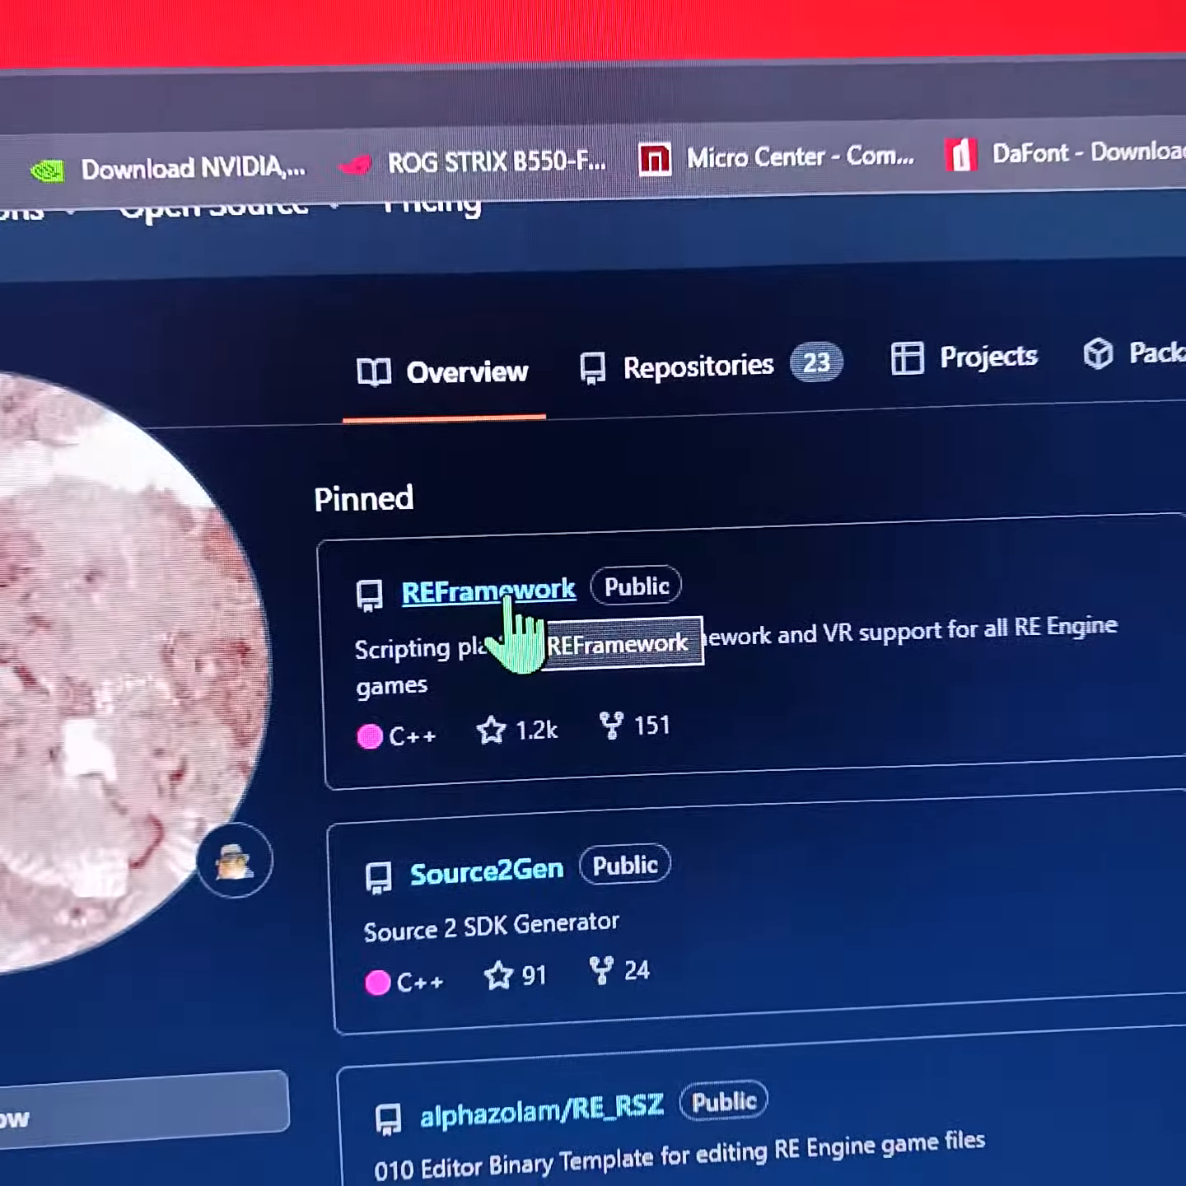
pyautogui.click(487, 588)
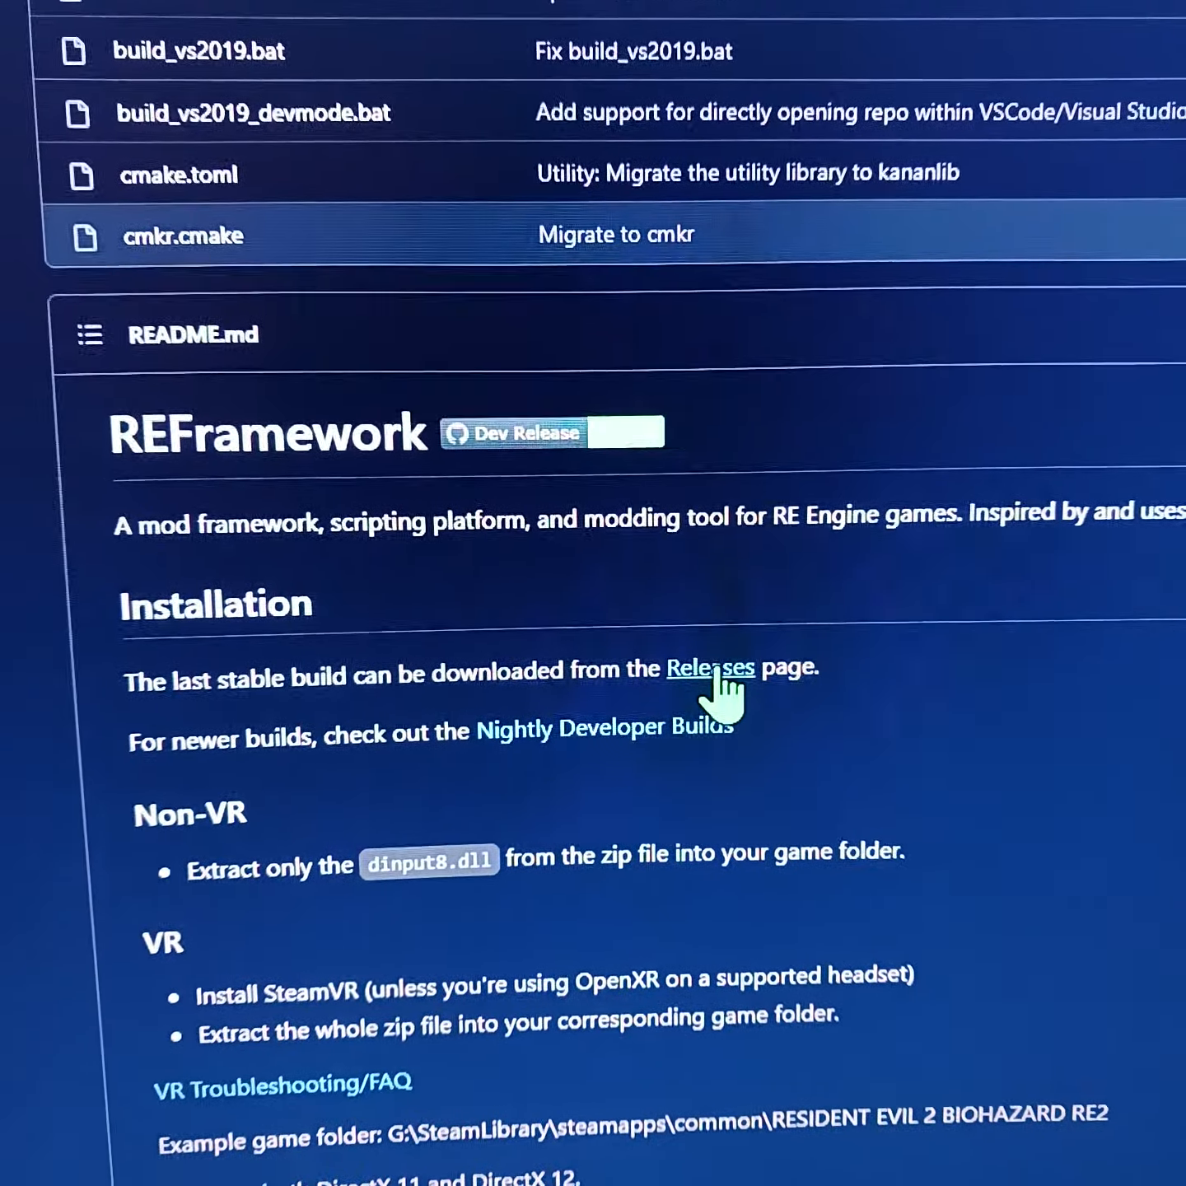
pyautogui.click(708, 667)
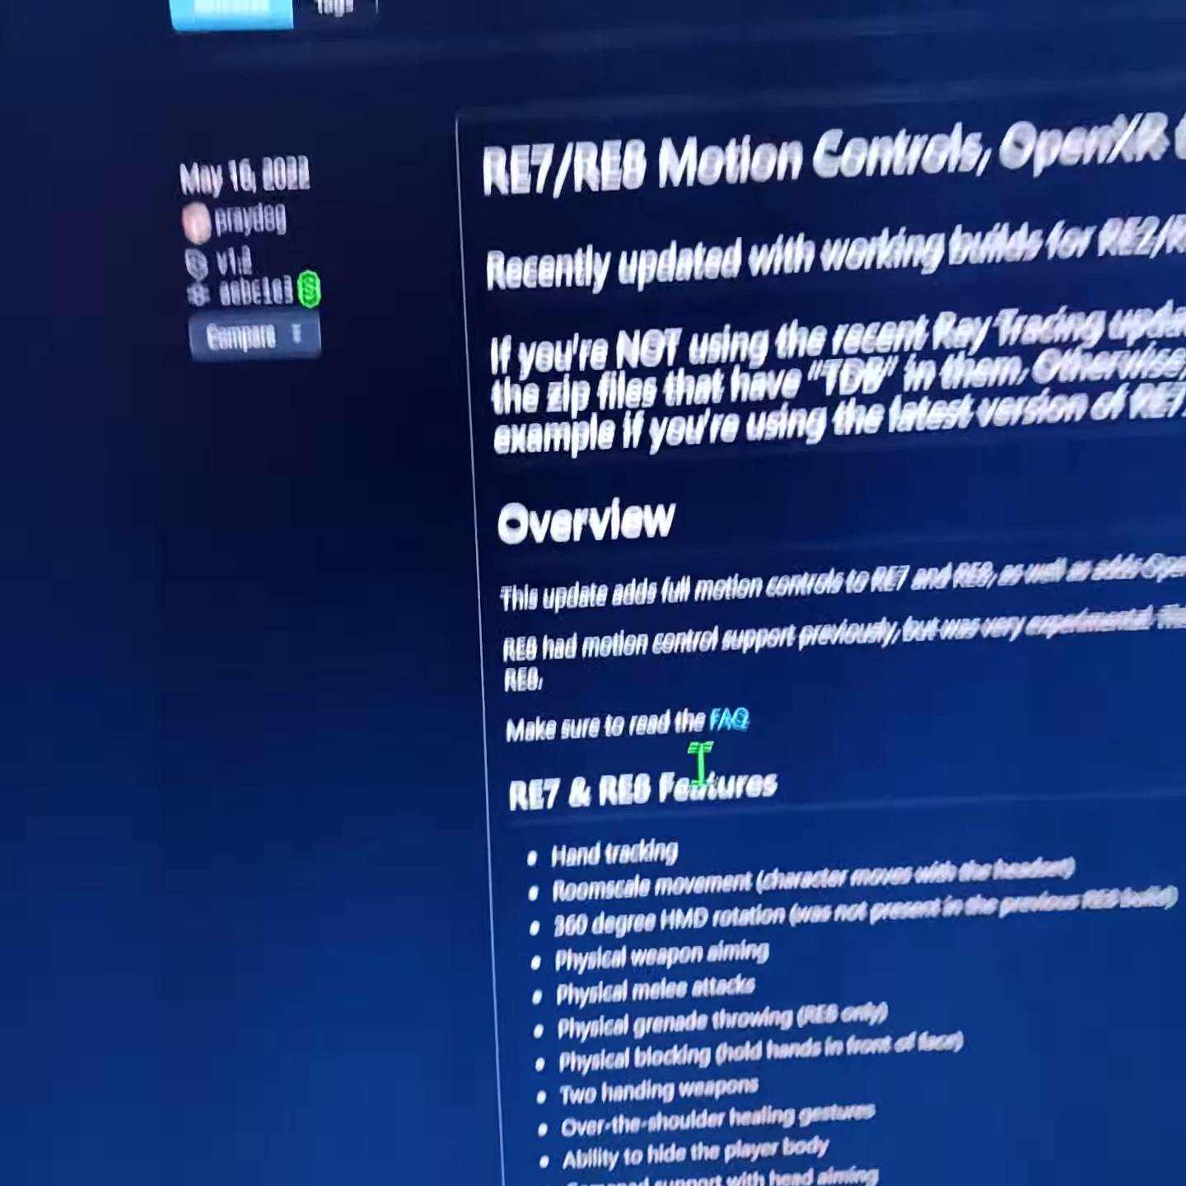
pyautogui.scroll(-3)
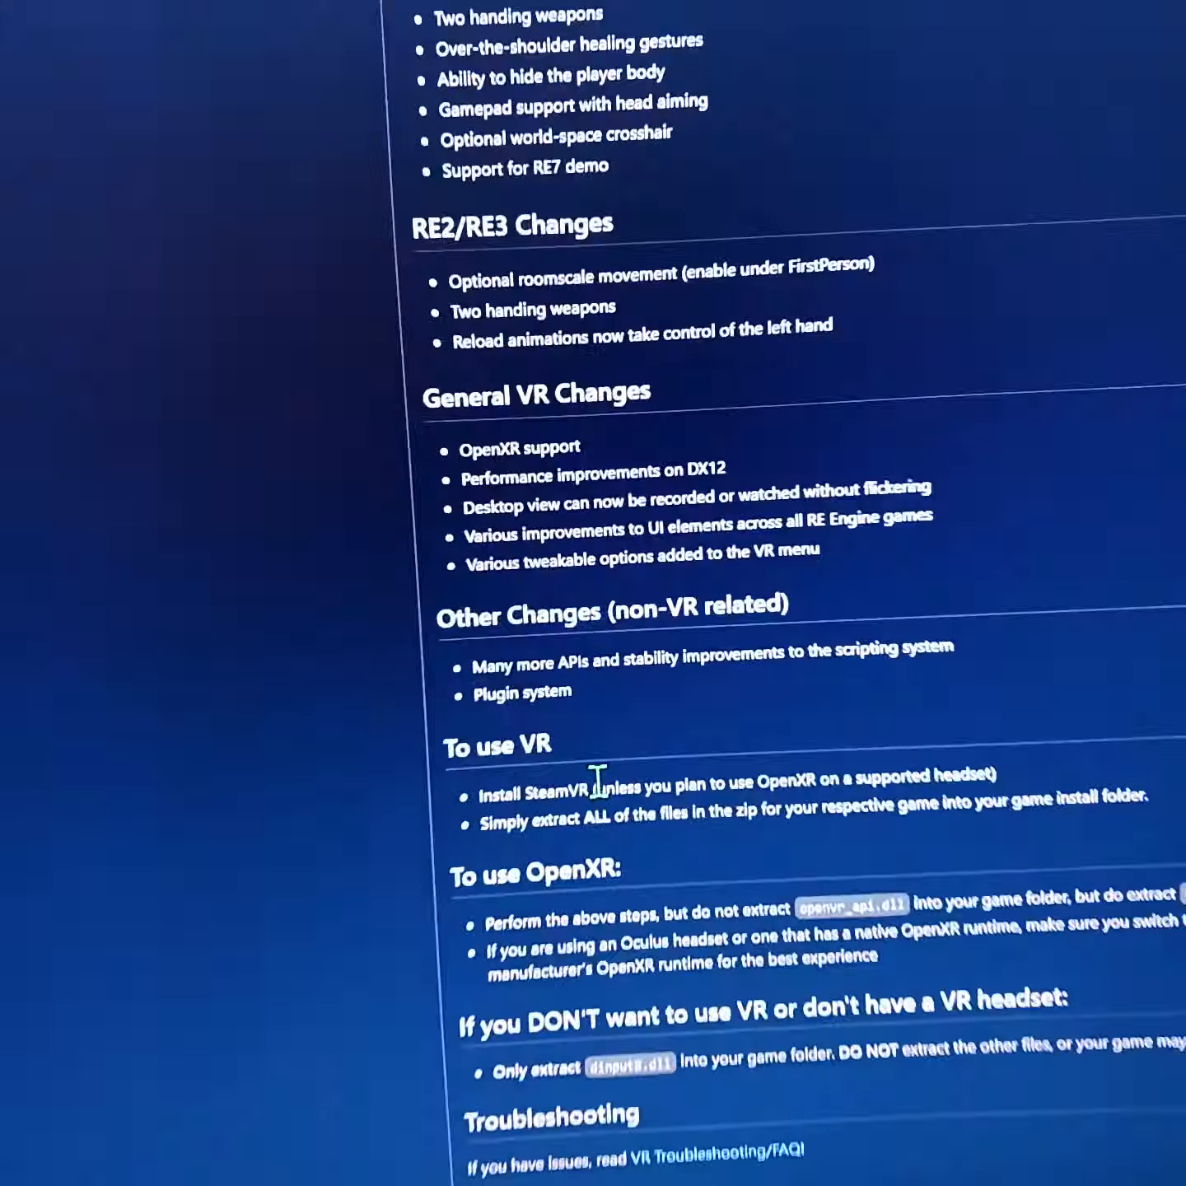